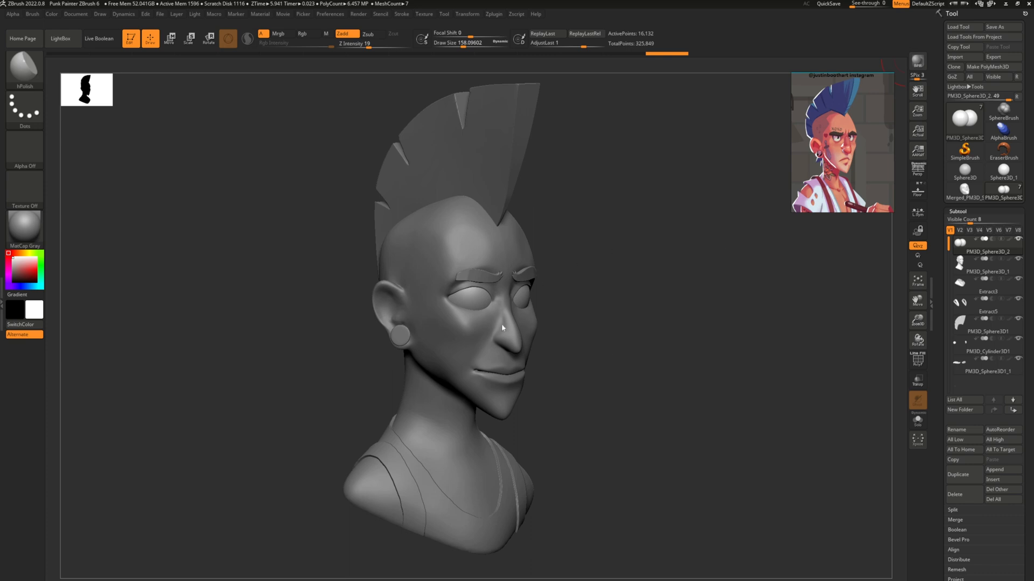
mouse_move(971, 321)
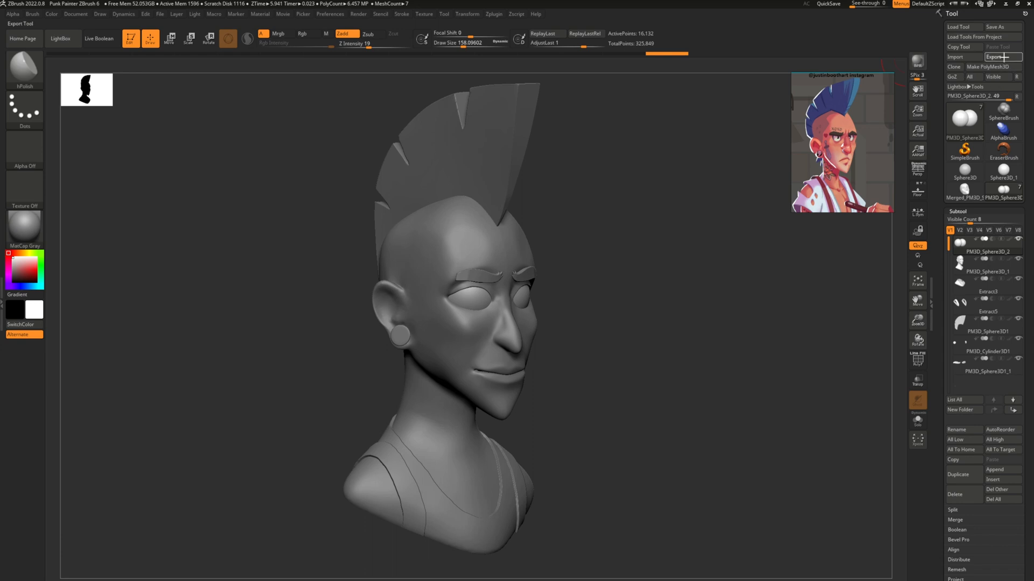
Export the bust as 'Punk Painter' in FBX format into the Punk Bust Project folder.
click(994, 56)
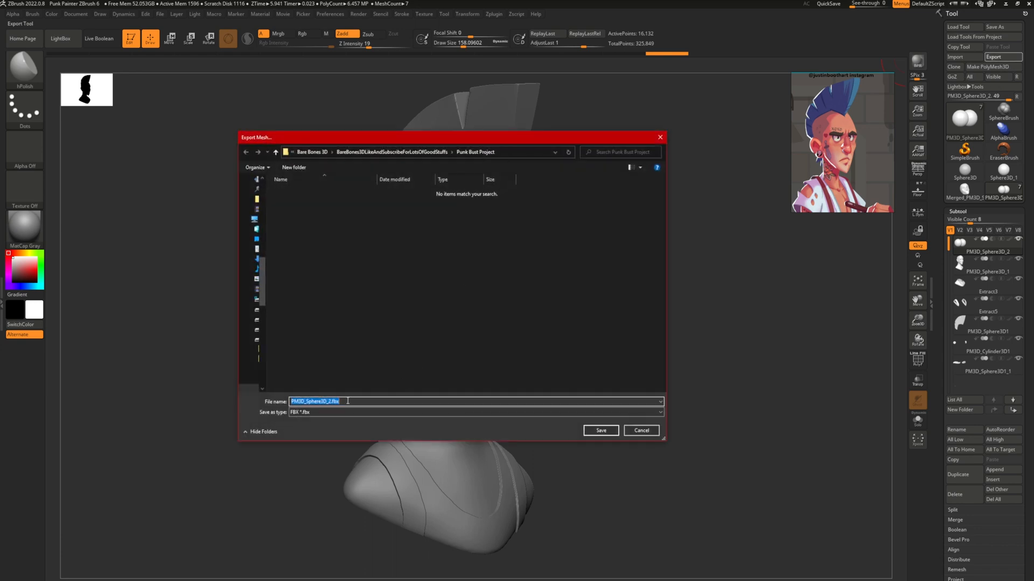
text(Punk Painter)
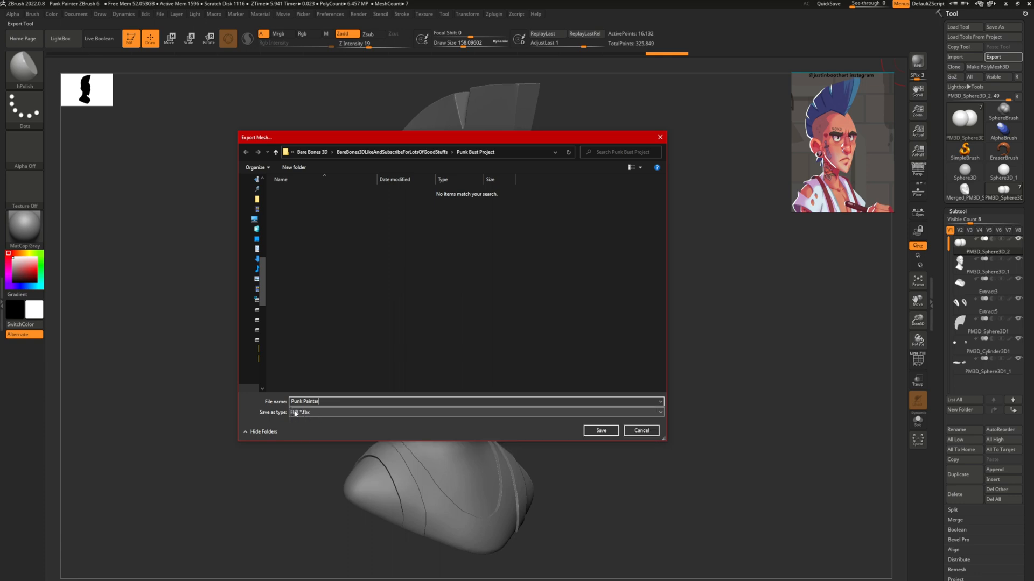
click(469, 413)
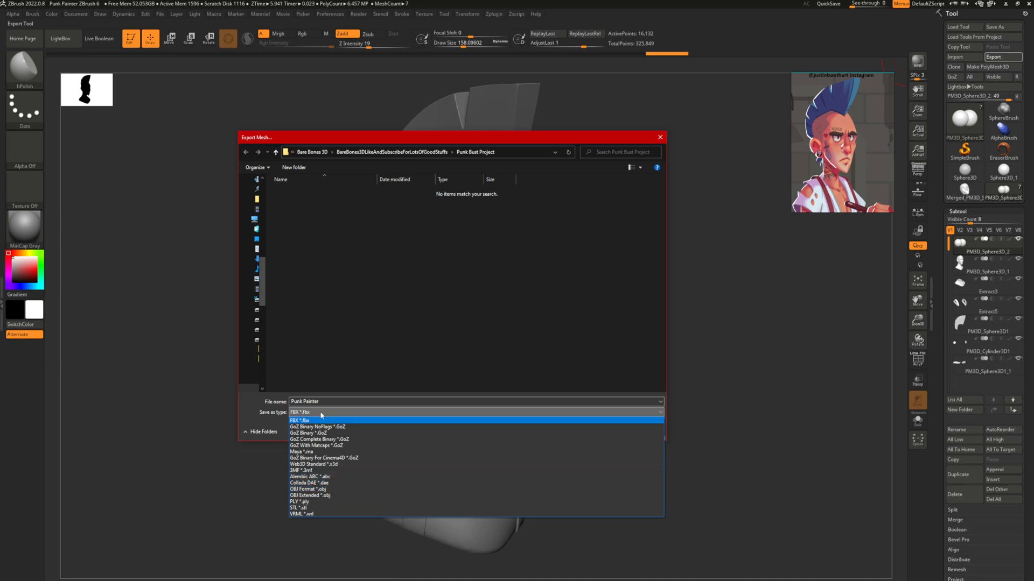
click(317, 420)
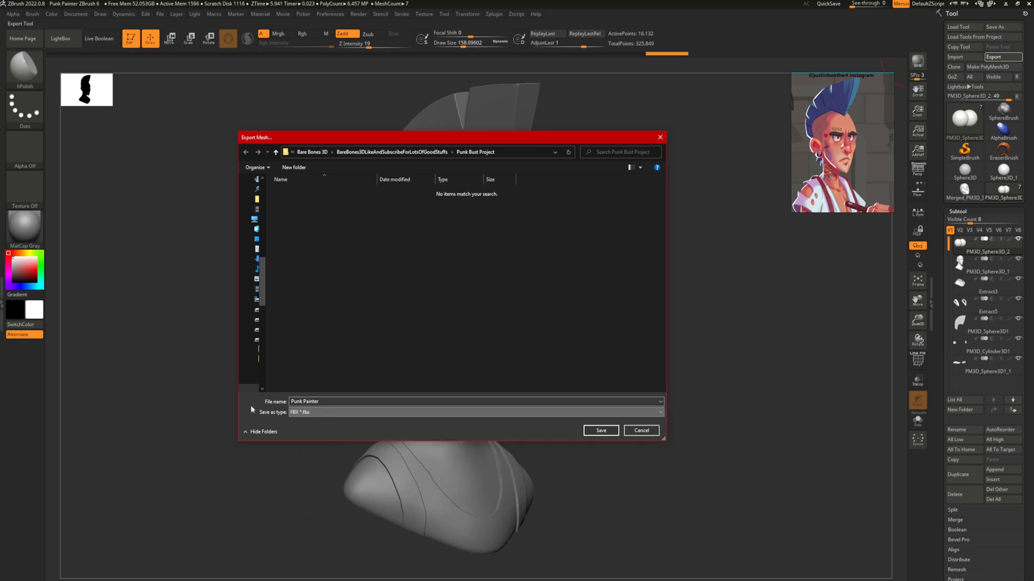
mouse_move(319, 320)
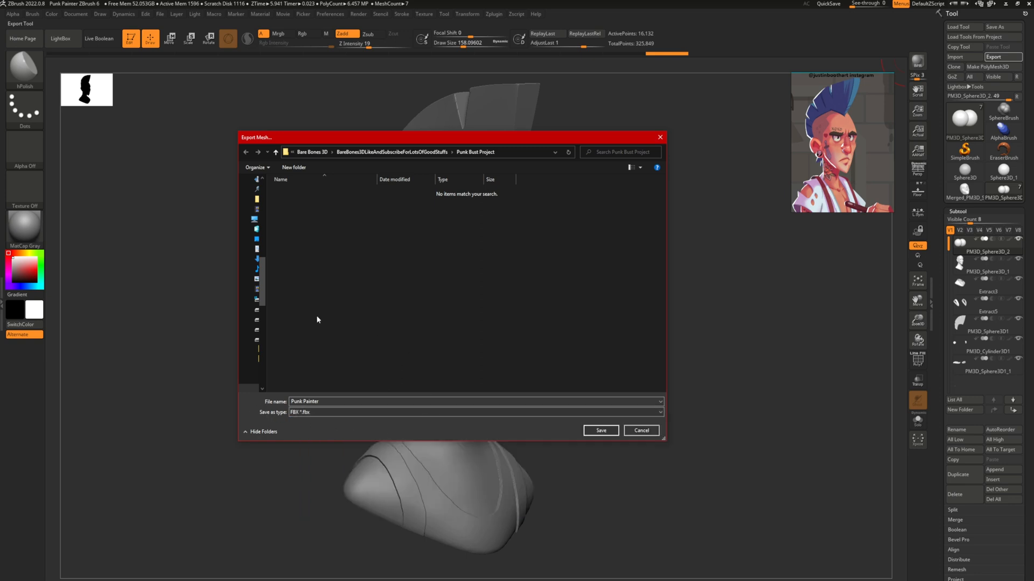
click(600, 431)
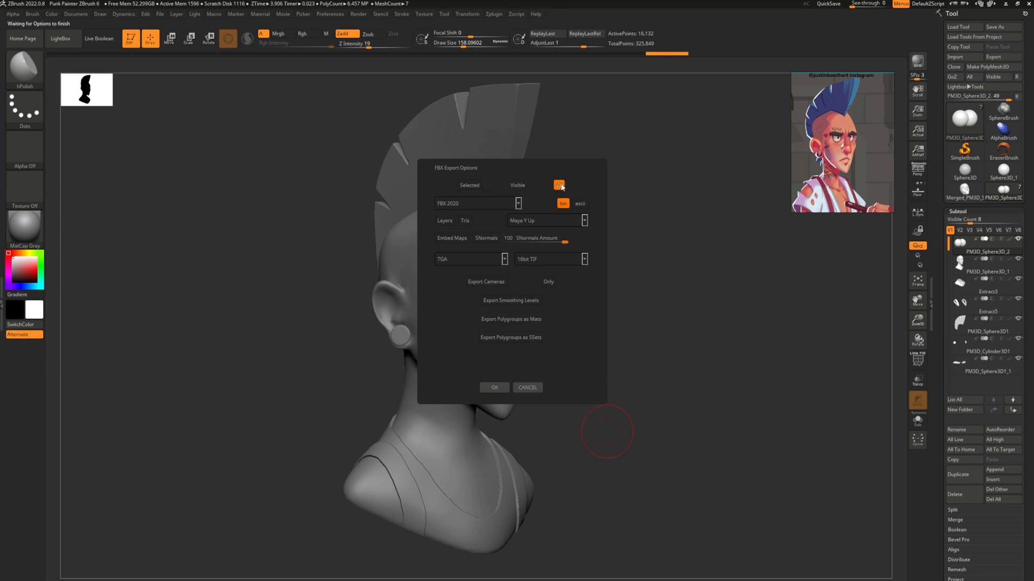
mouse_move(450, 248)
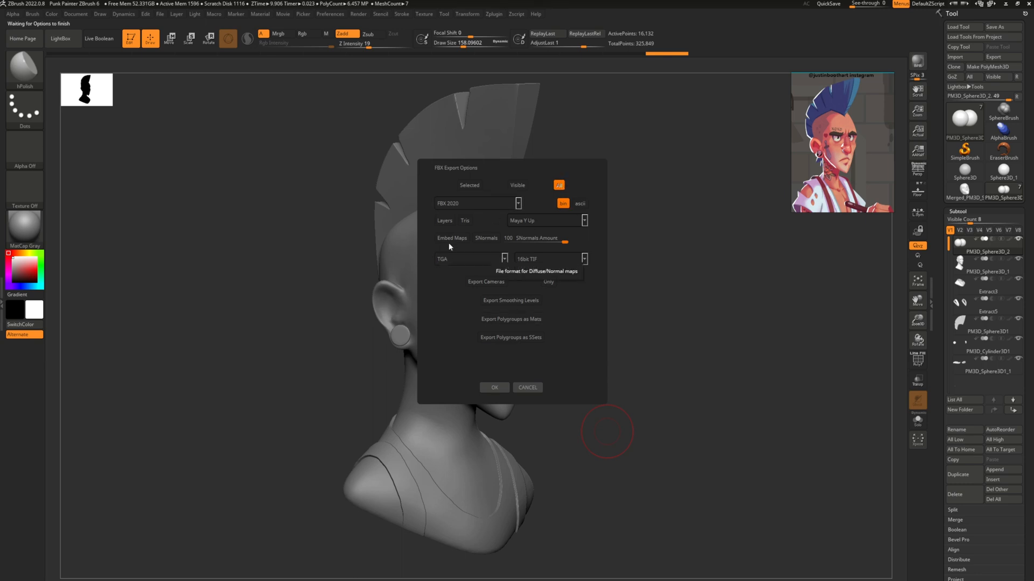
mouse_move(485, 237)
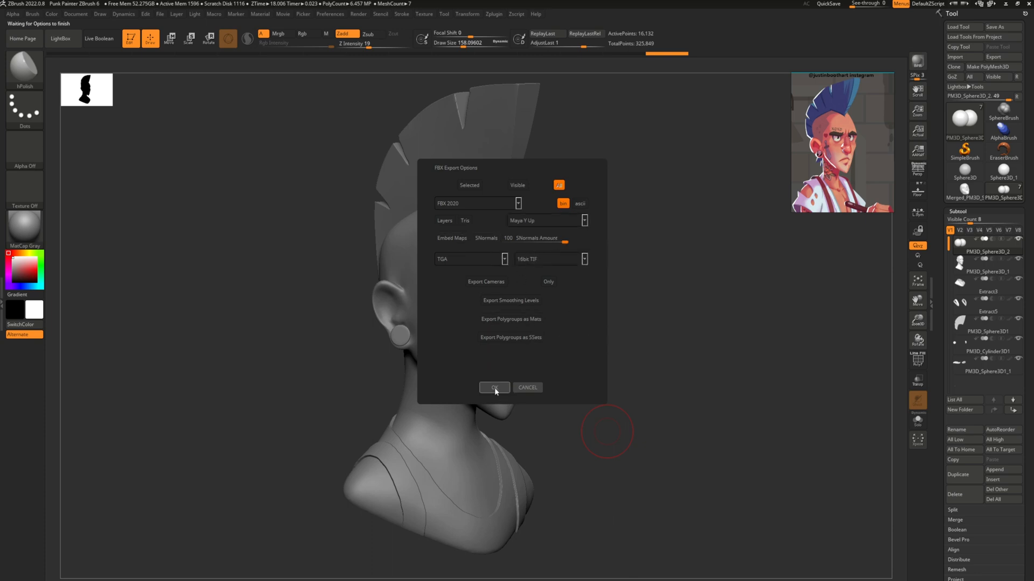
Confirm the FBX 2020 binary export of all visible subtools as one file.
click(493, 387)
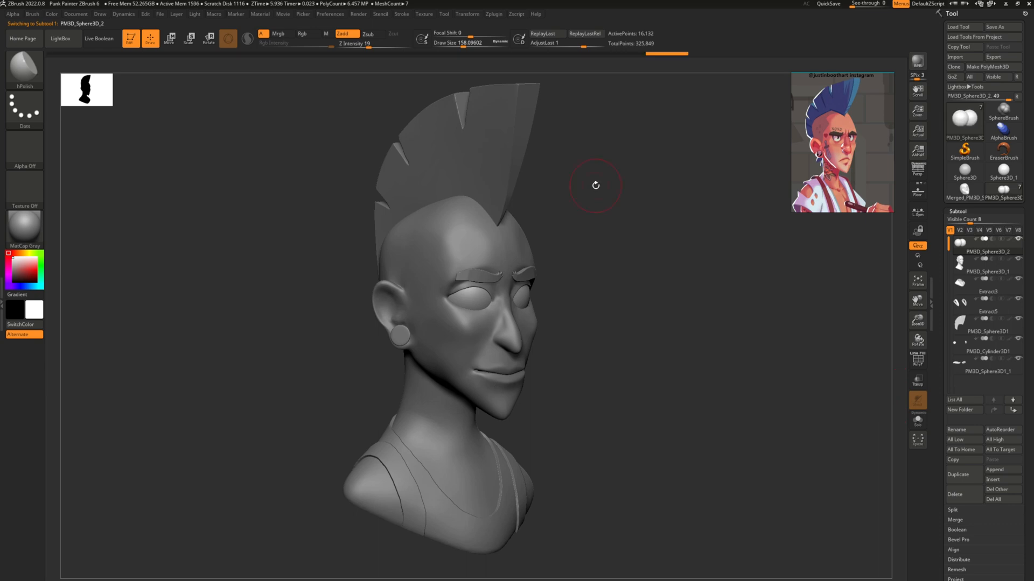
mouse_move(549, 212)
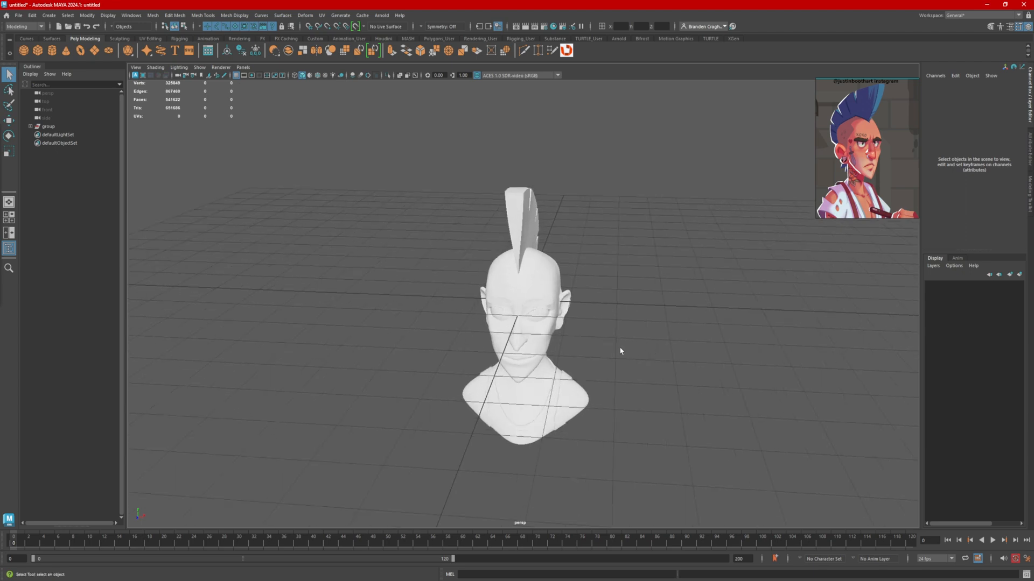
Expand the imported group and select the Extract3 head and PM3D_Sphere3D_2 eyes pieces.
click(26, 127)
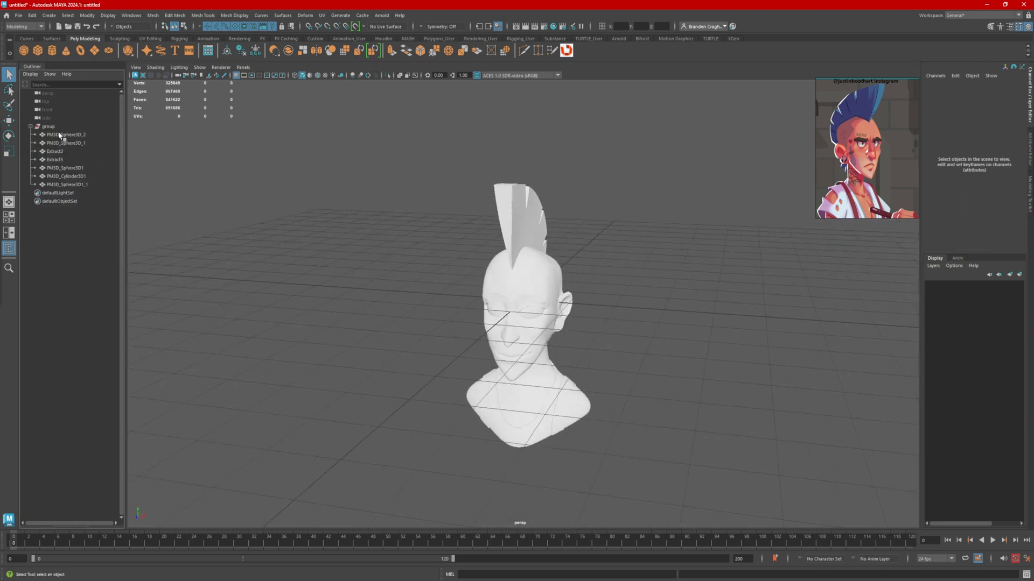
click(56, 150)
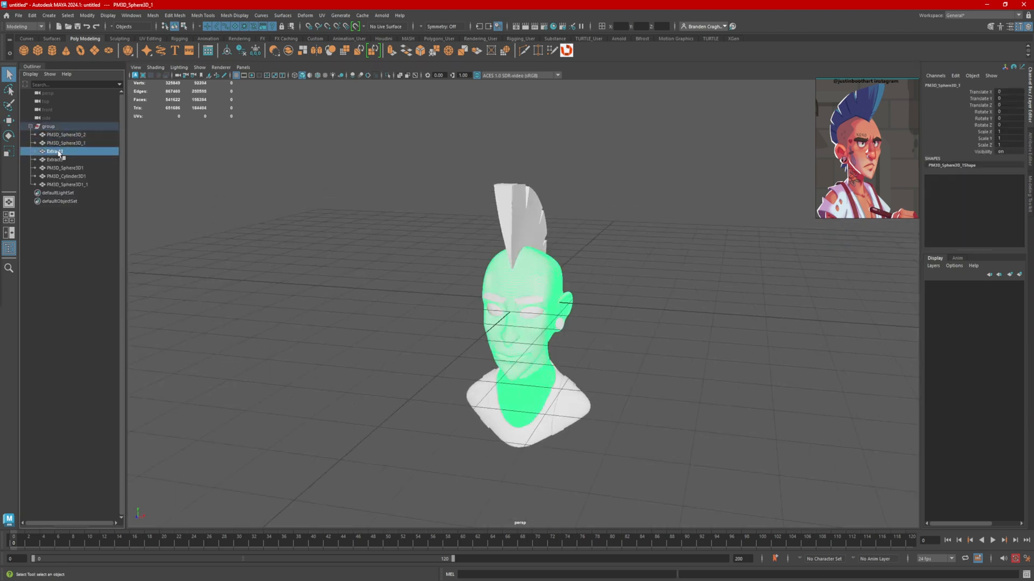
click(67, 133)
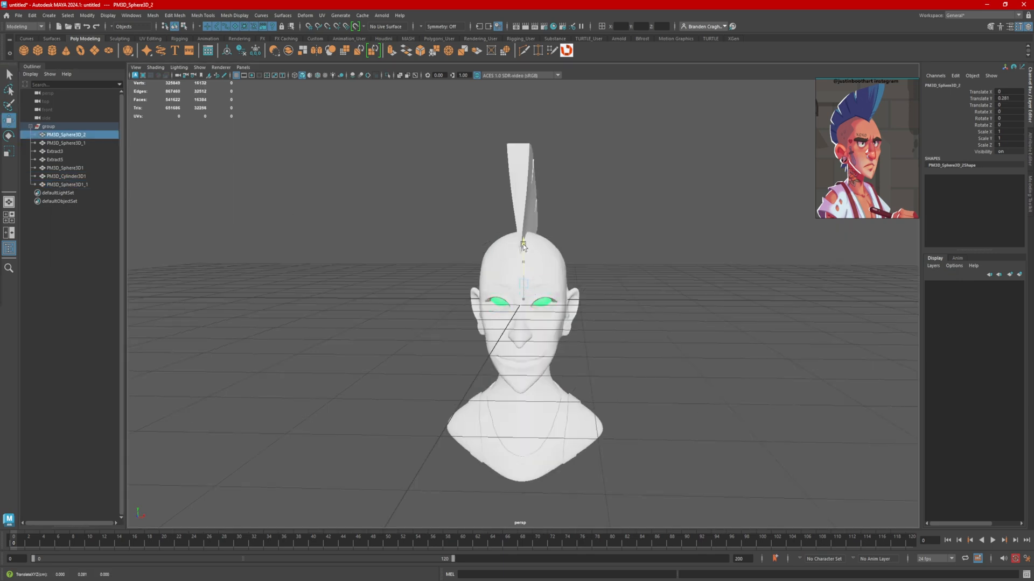